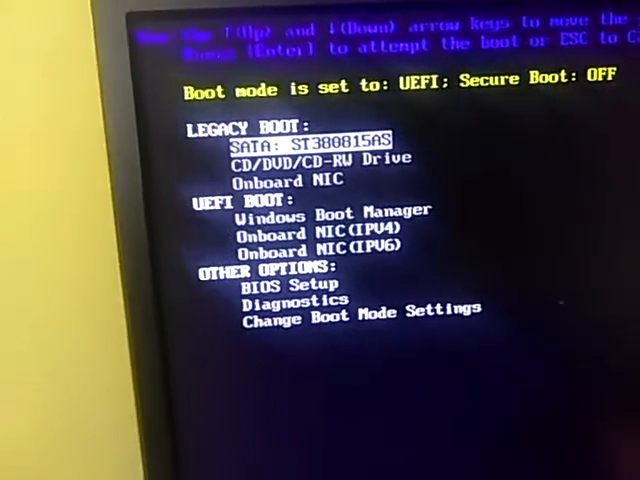
Step: Select BIOS Setup under Other Options in the F12 boot menu
{"action": "key", "text": "Down"}
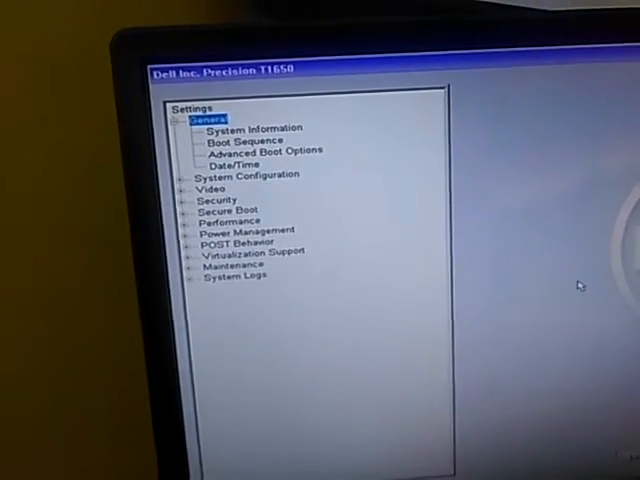
Step: Uncheck Onboard NIC (IPV4) and Onboard NIC (IPV6) in the Boot Sequence
{"action": "left_click", "coordinate": [238, 137]}
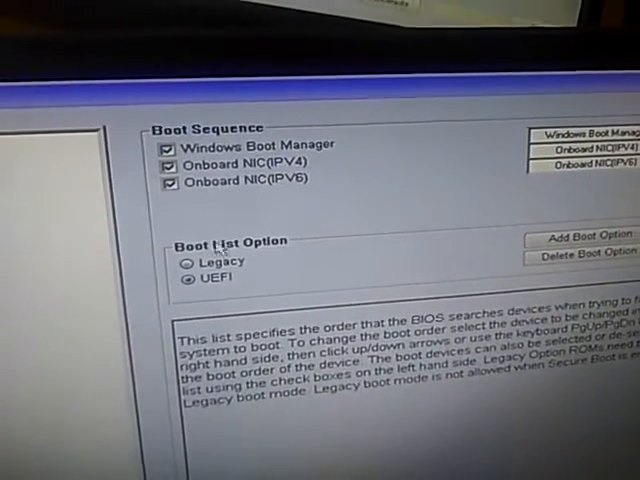
{"action": "left_click", "coordinate": [170, 171]}
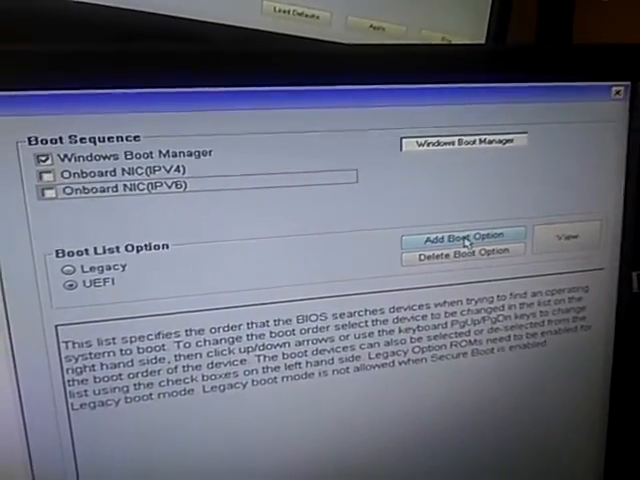
Step: Add a boot option named C: pointing to \EFI\Boot\BOOTX64.EFI
{"action": "left_click", "coordinate": [461, 238]}
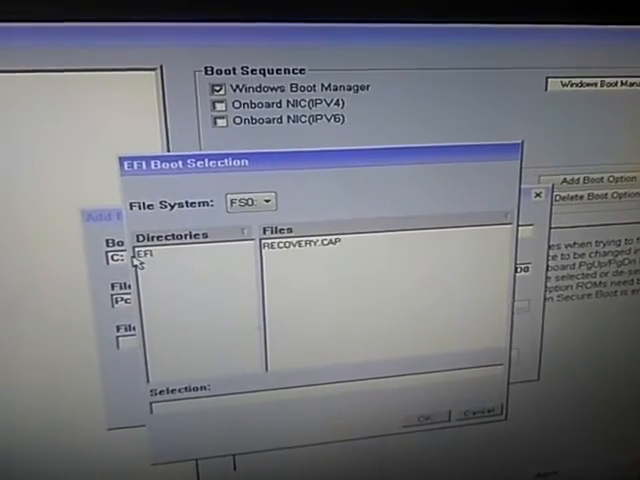
{"action": "double_click", "coordinate": [142, 249]}
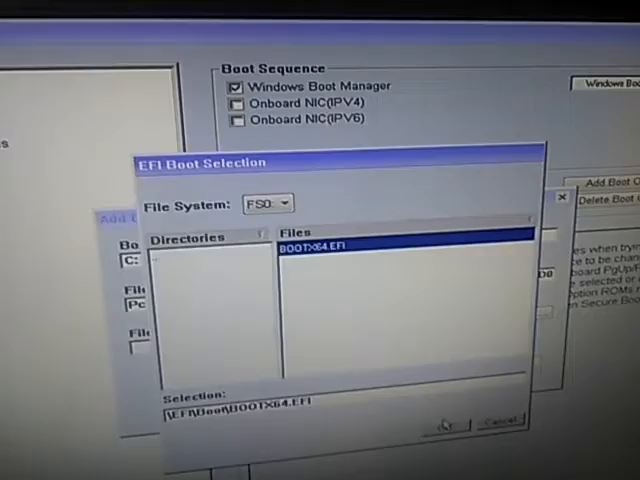
{"action": "left_click", "coordinate": [452, 424]}
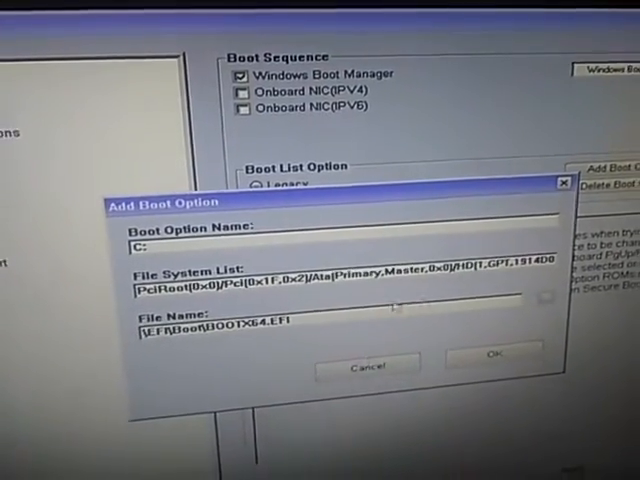
{"action": "left_click", "coordinate": [490, 367]}
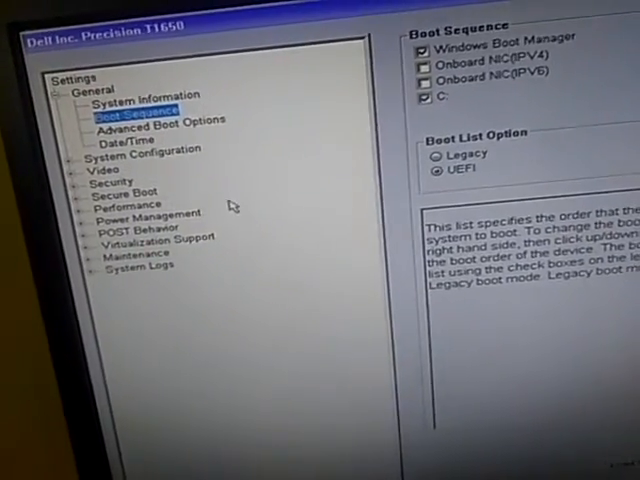
Step: Choose AHCI under System Configuration > SATA Operation
{"action": "left_click", "coordinate": [154, 130]}
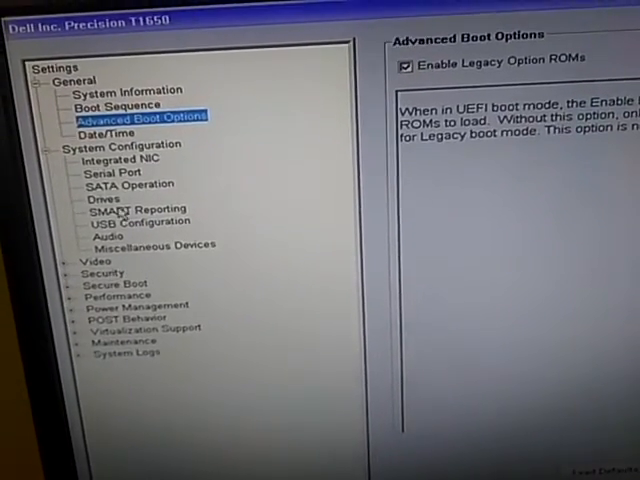
{"action": "left_click", "coordinate": [120, 183]}
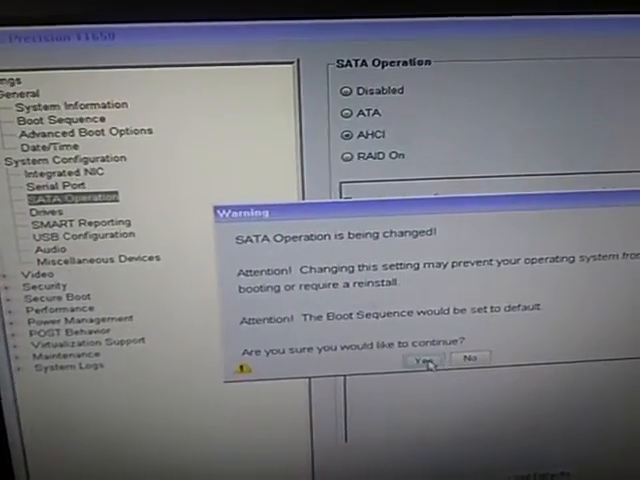
Step: Confirm the SATA Operation warning with Yes to keep AHCI
{"action": "left_click", "coordinate": [422, 357]}
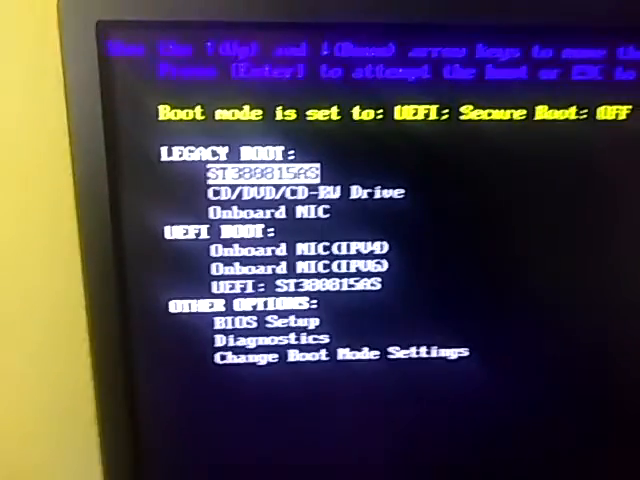
{"action": "key", "text": "down"}
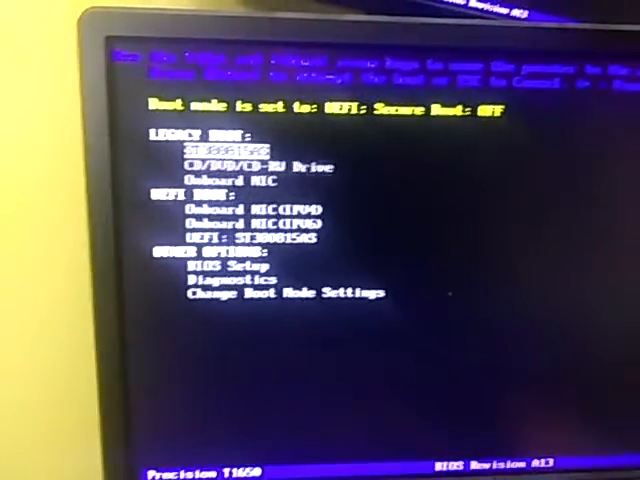
Step: Boot from the hard-drive entry in the F12 menu
{"action": "key", "text": "Down"}
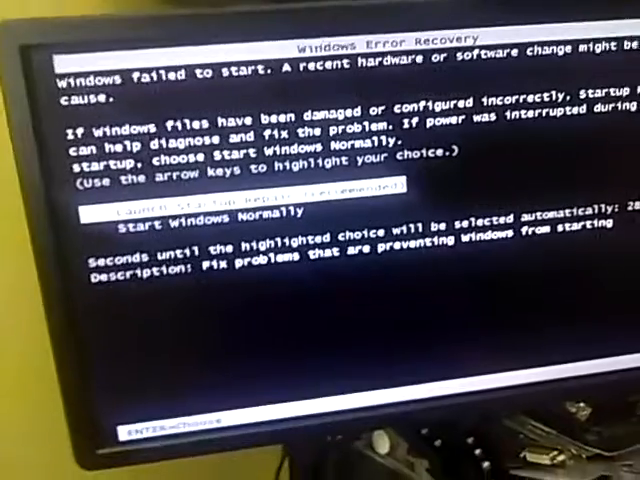
Step: Highlight Start Windows Normally in Windows Error Recovery
{"action": "key", "text": "up"}
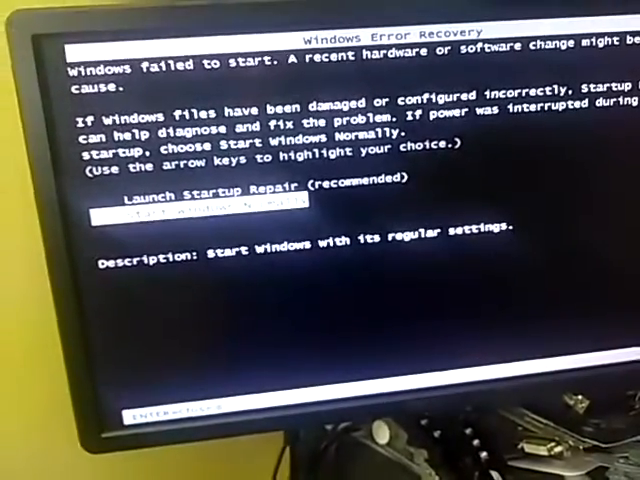